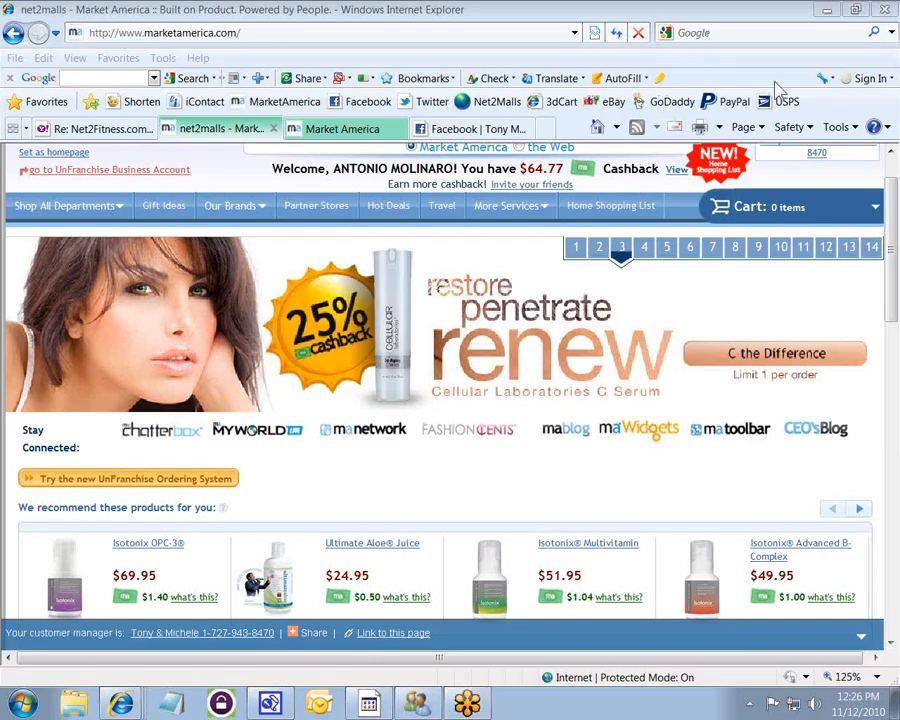
pyautogui.moveTo(870, 281)
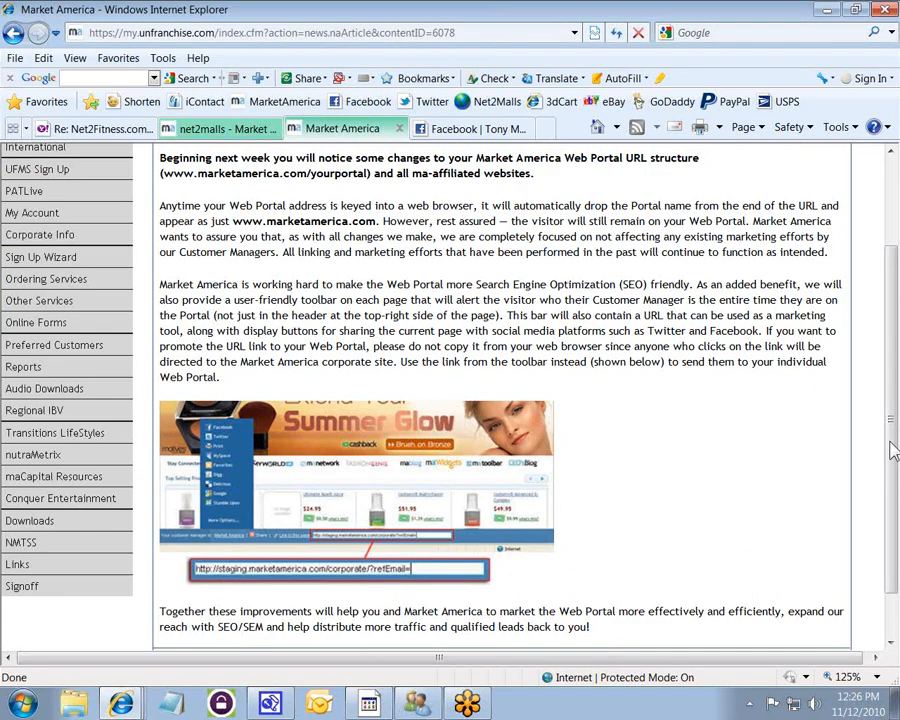
pyautogui.moveTo(890, 665)
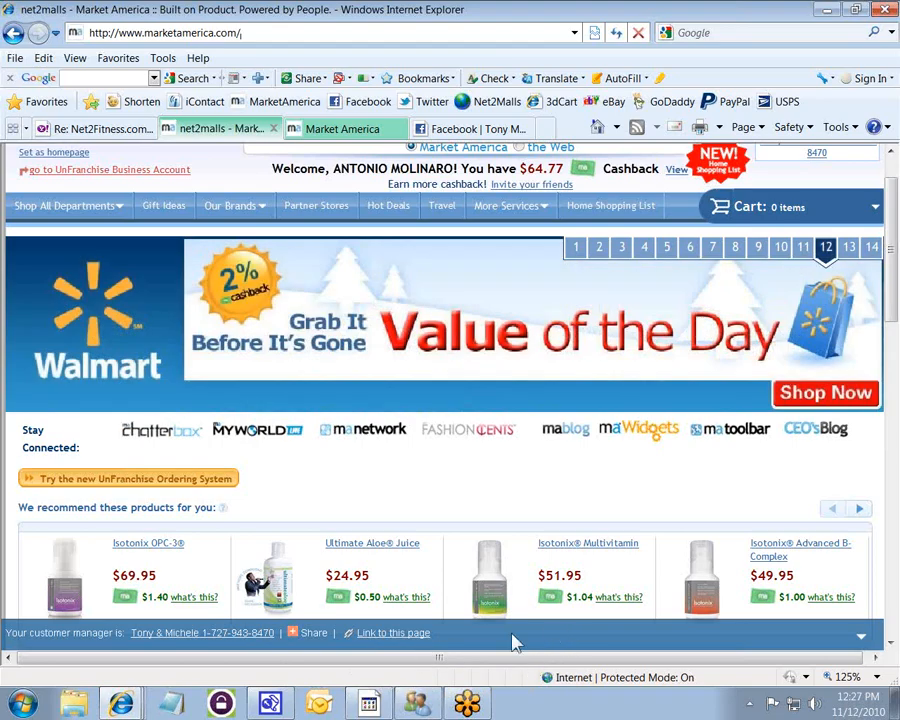
pyautogui.moveTo(393, 633)
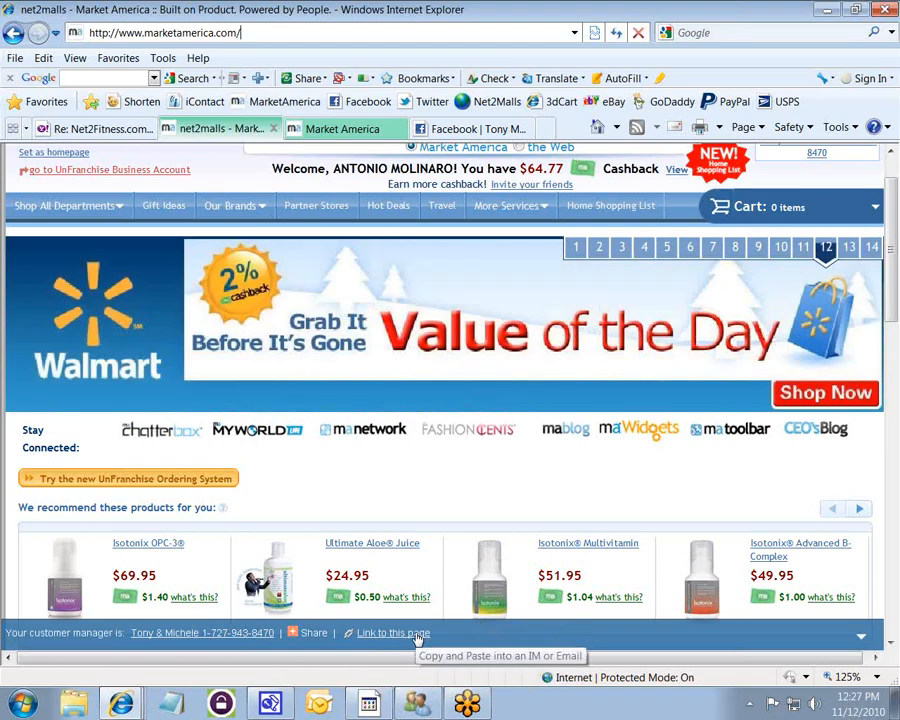
pyautogui.click(392, 632)
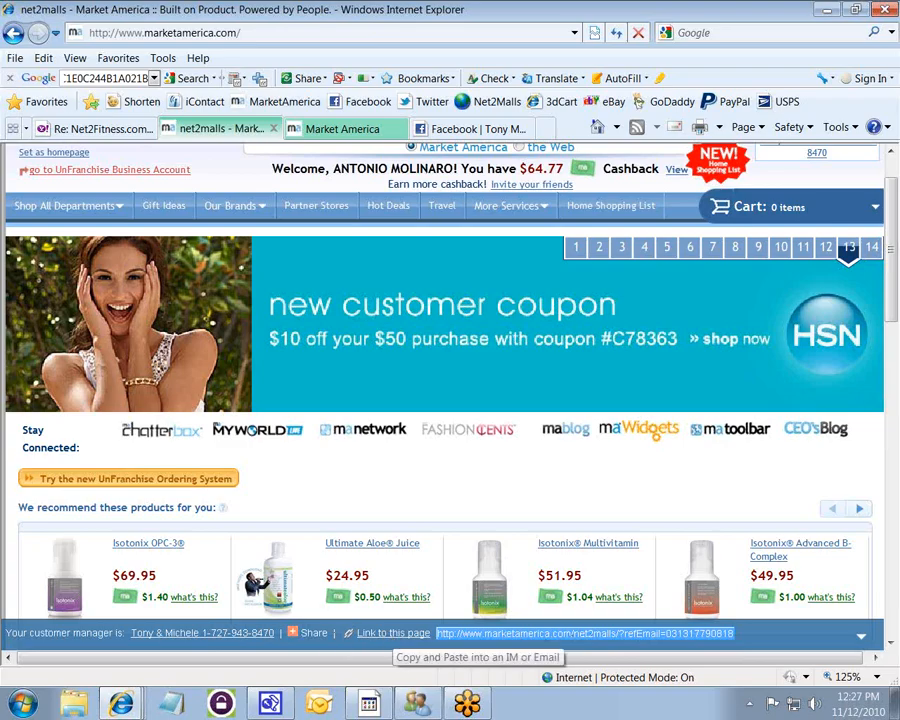
pyautogui.click(313, 632)
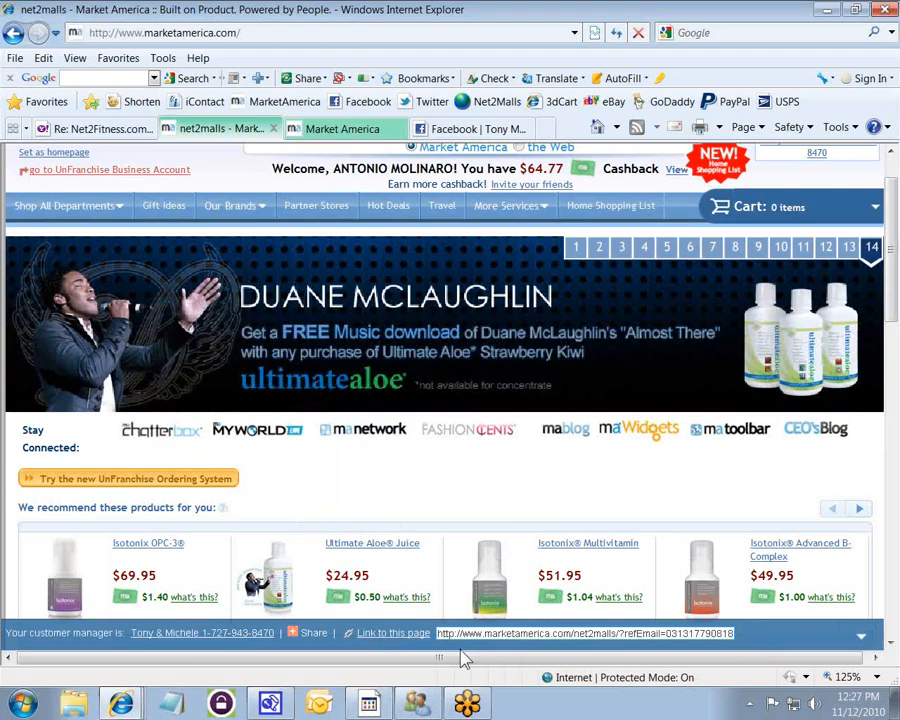
pyautogui.moveTo(393, 632)
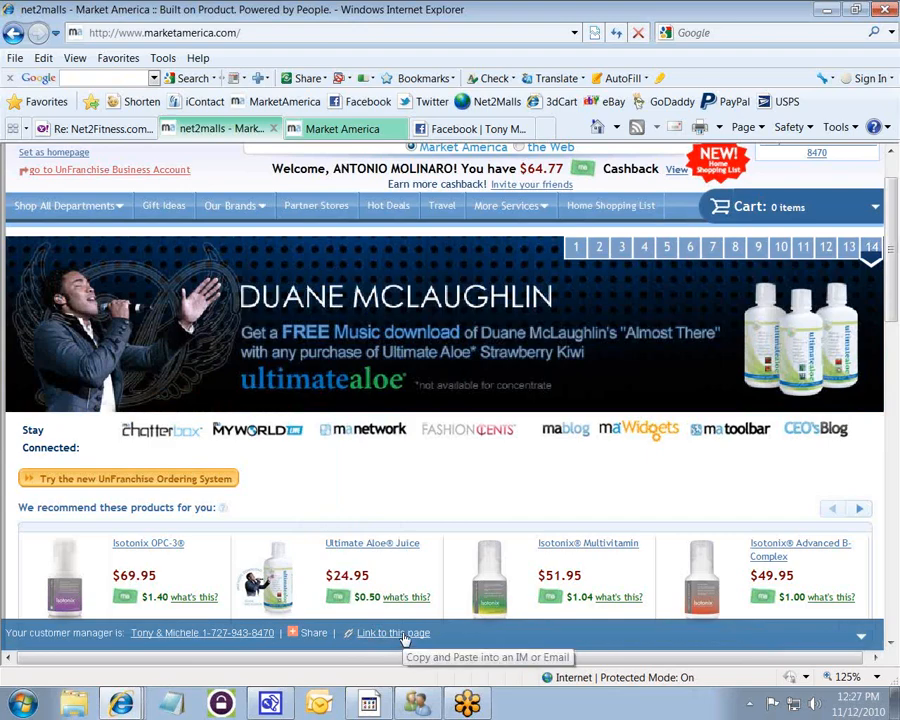
pyautogui.moveTo(425, 630)
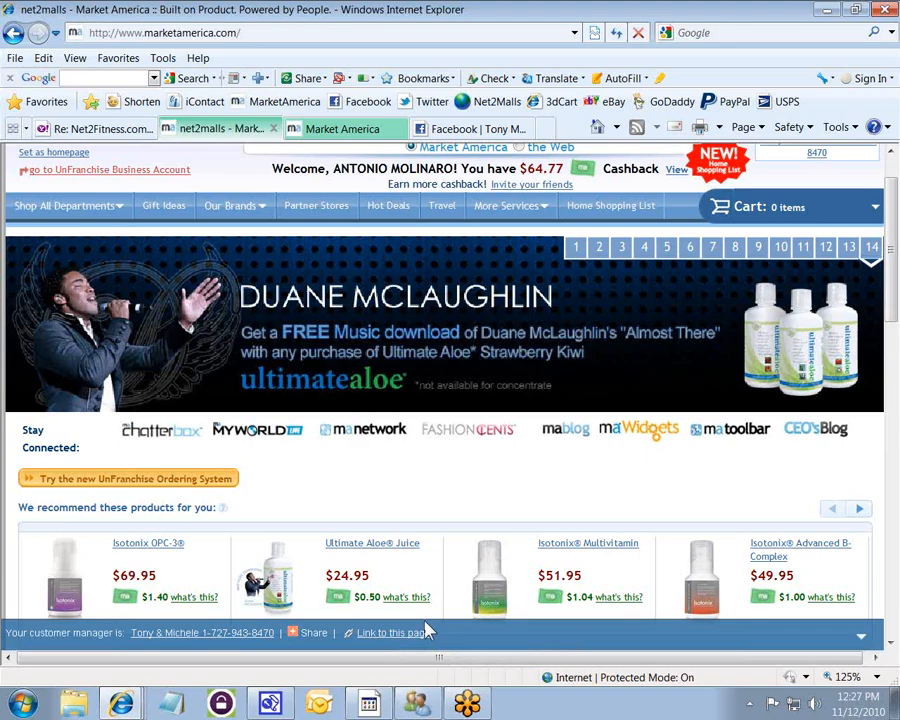
pyautogui.click(470, 128)
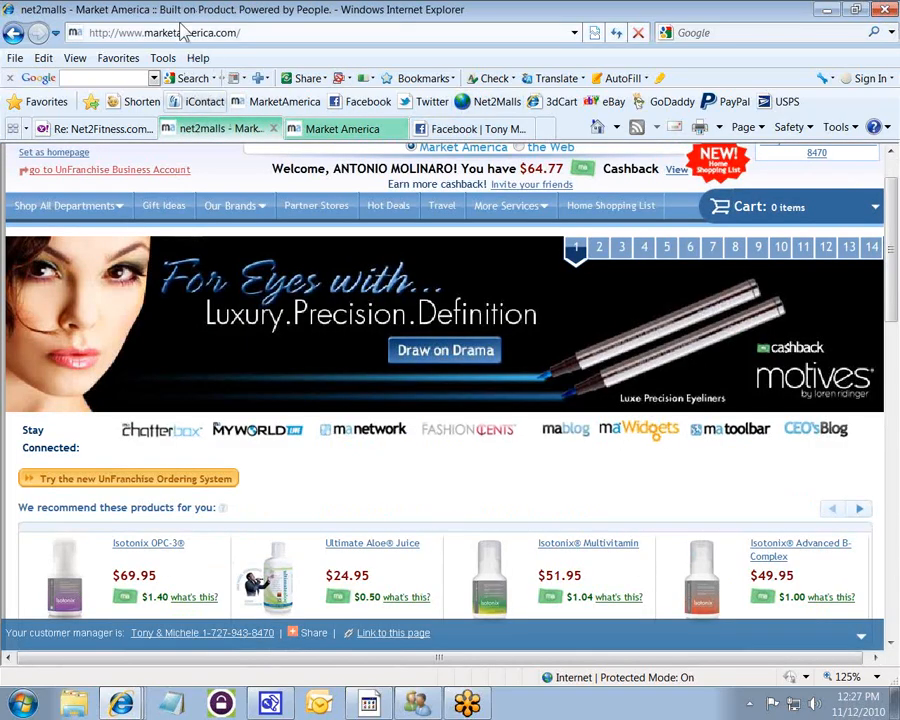
pyautogui.click(165, 32)
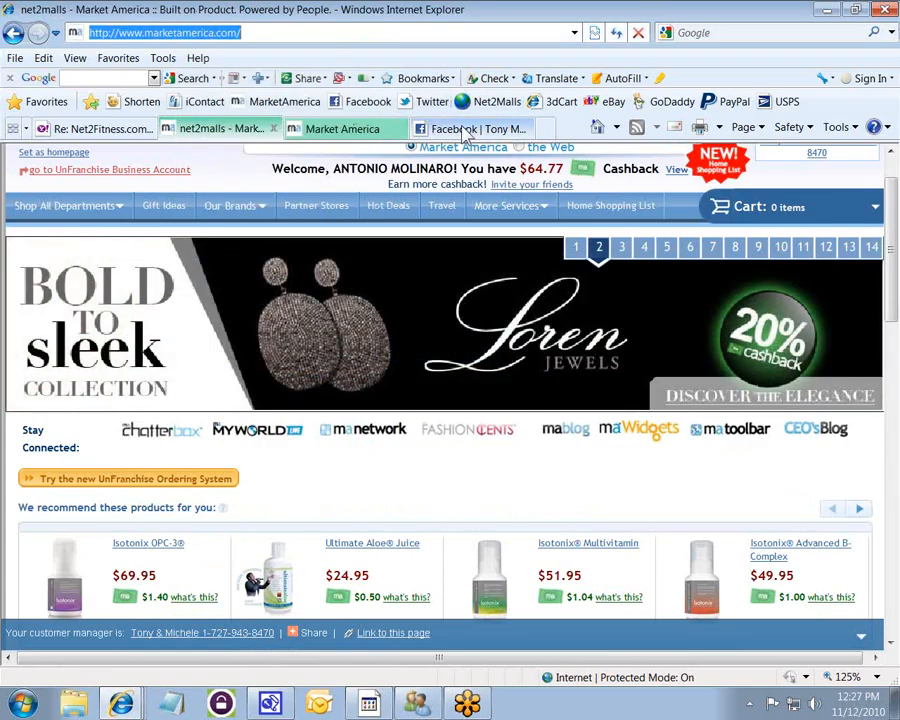
# - Post a 'My website' status on the Facebook wall with the pasted marketamerica.com link attached
pyautogui.click(470, 128)
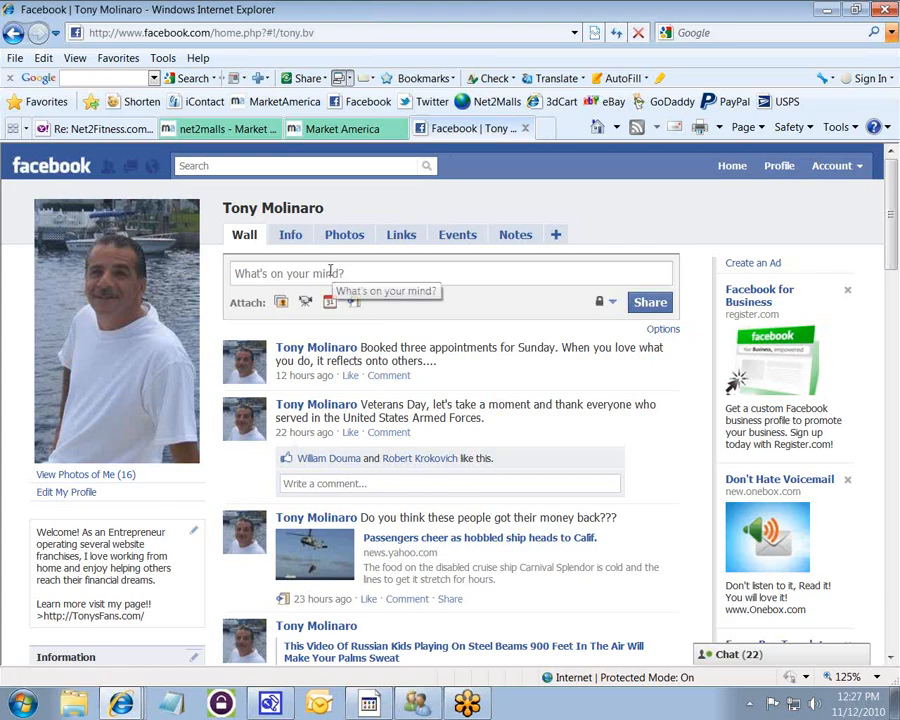
pyautogui.click(447, 272)
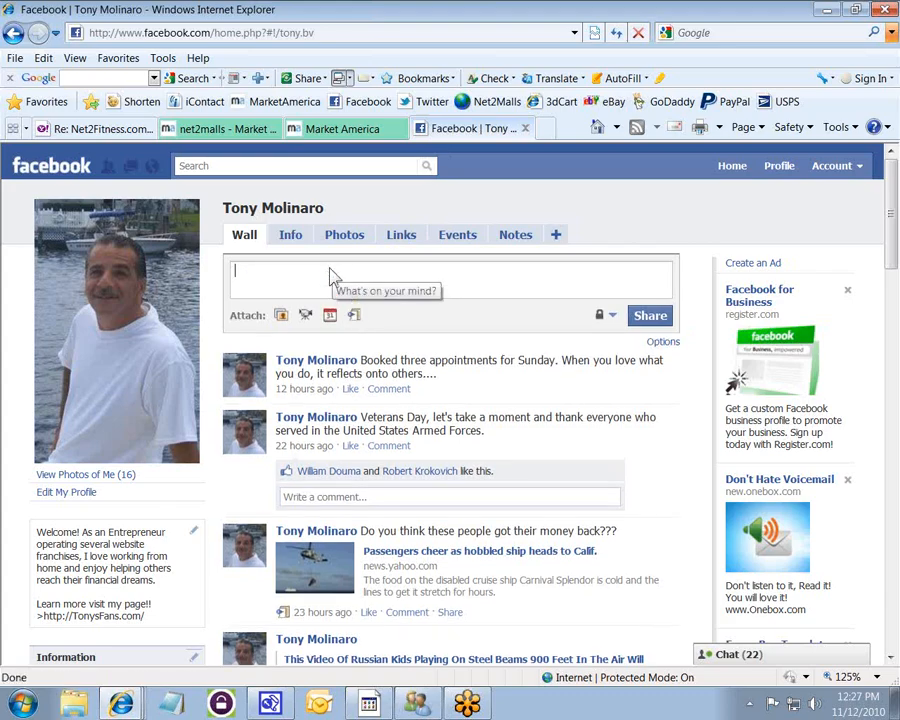
pyautogui.write('My website')
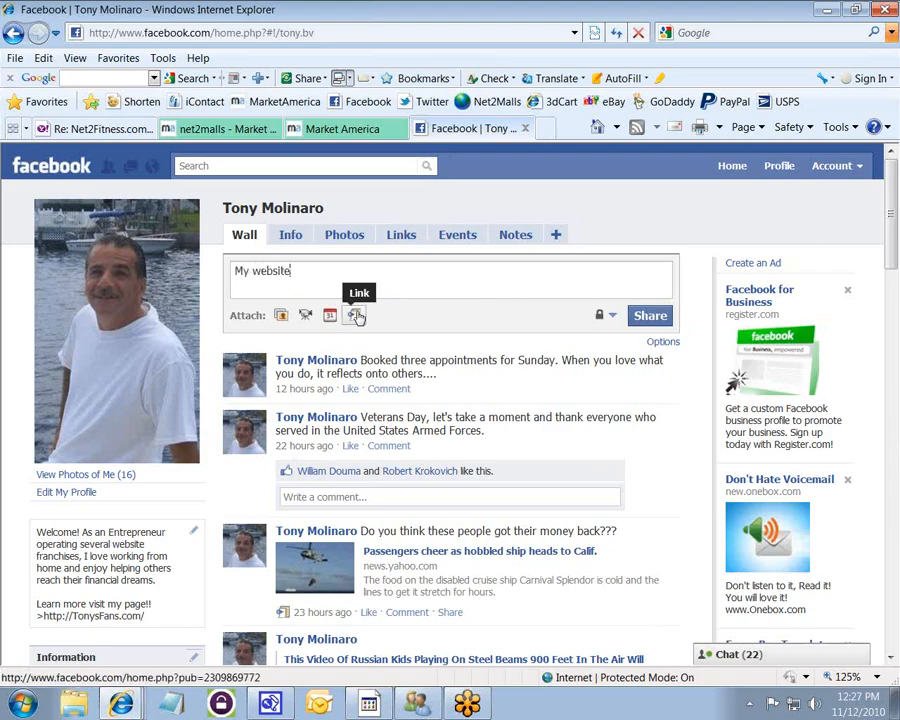
pyautogui.click(356, 315)
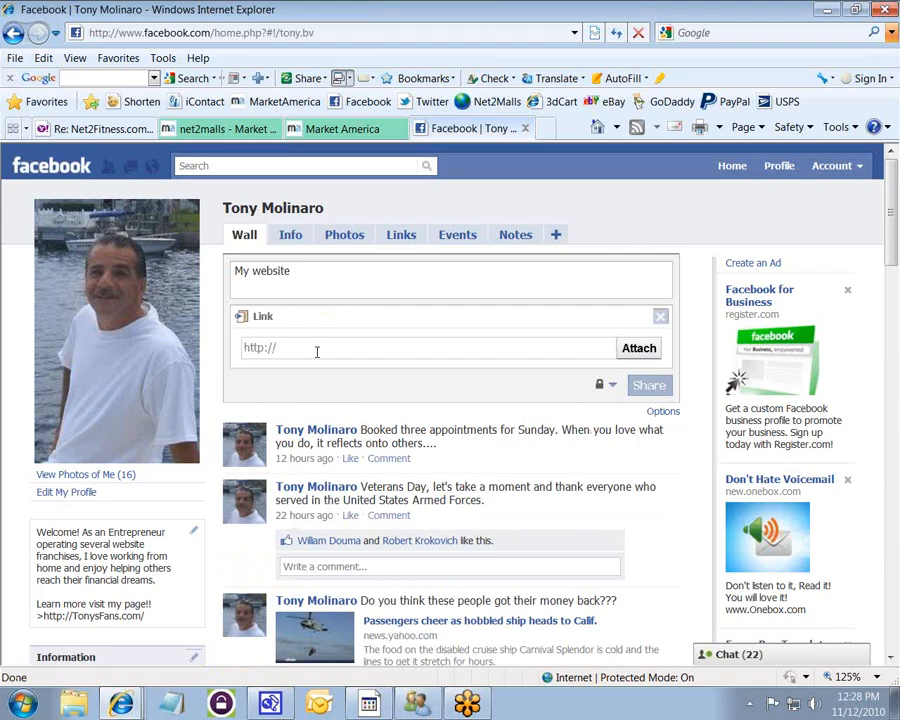
pyautogui.rightClick(300, 348)
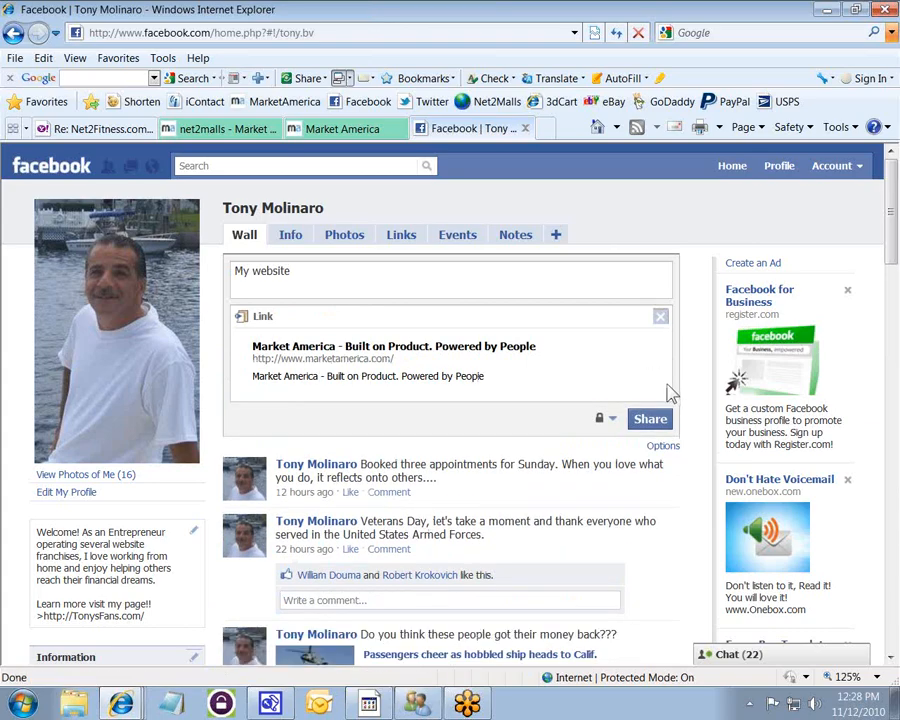
pyautogui.click(650, 419)
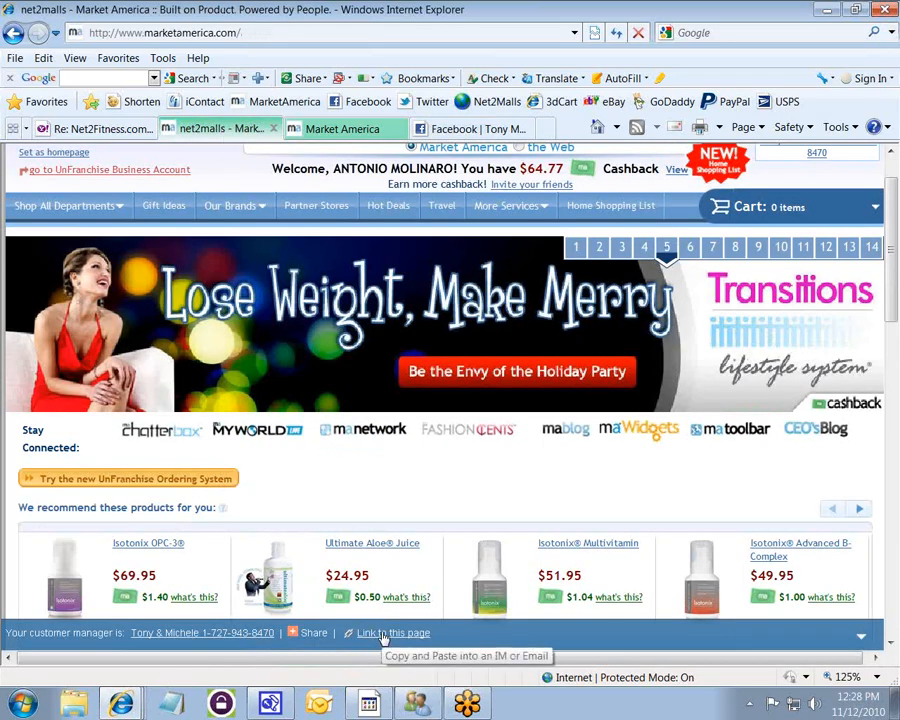
# - Take the portal page's personal referral link from 'Link to this page'
pyautogui.click(393, 633)
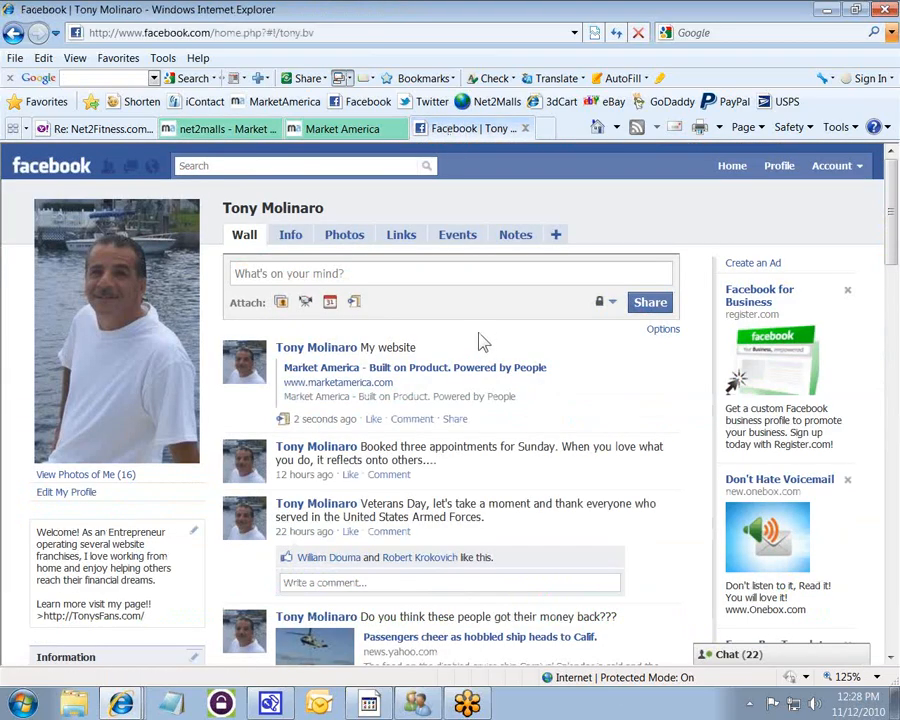
# - Share another 'My website' post linking to the /net2malls/?refEmail=… referral address
pyautogui.click(450, 273)
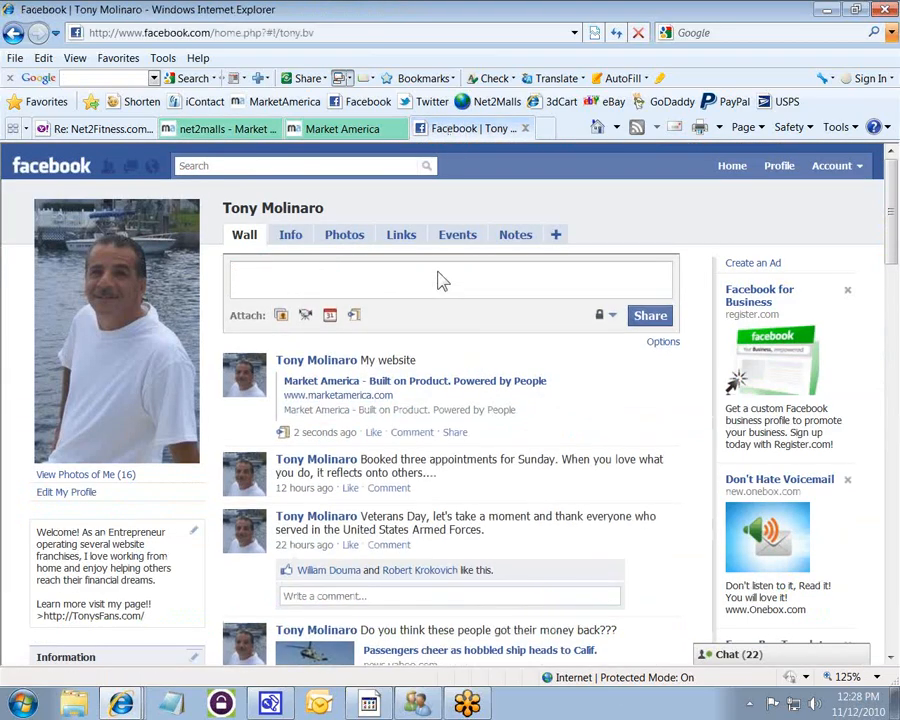
pyautogui.write('My web')
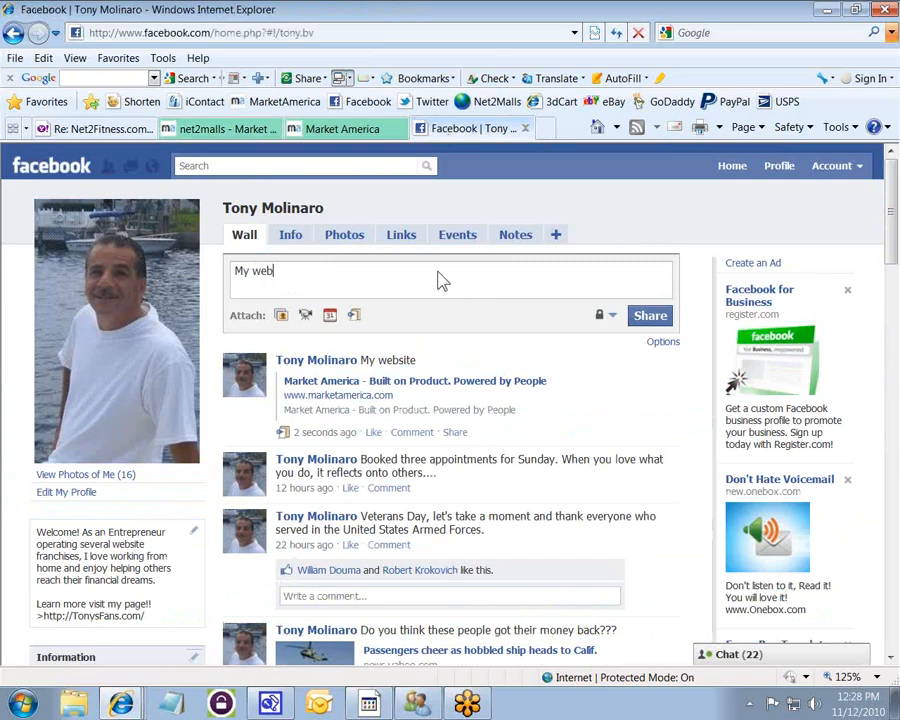
pyautogui.write('site')
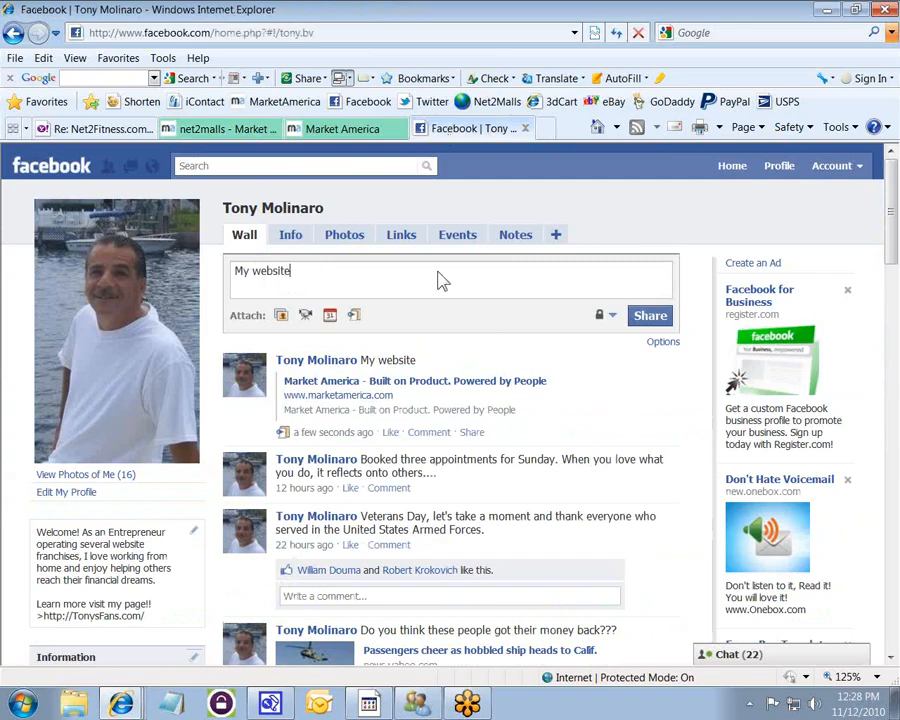
pyautogui.click(305, 314)
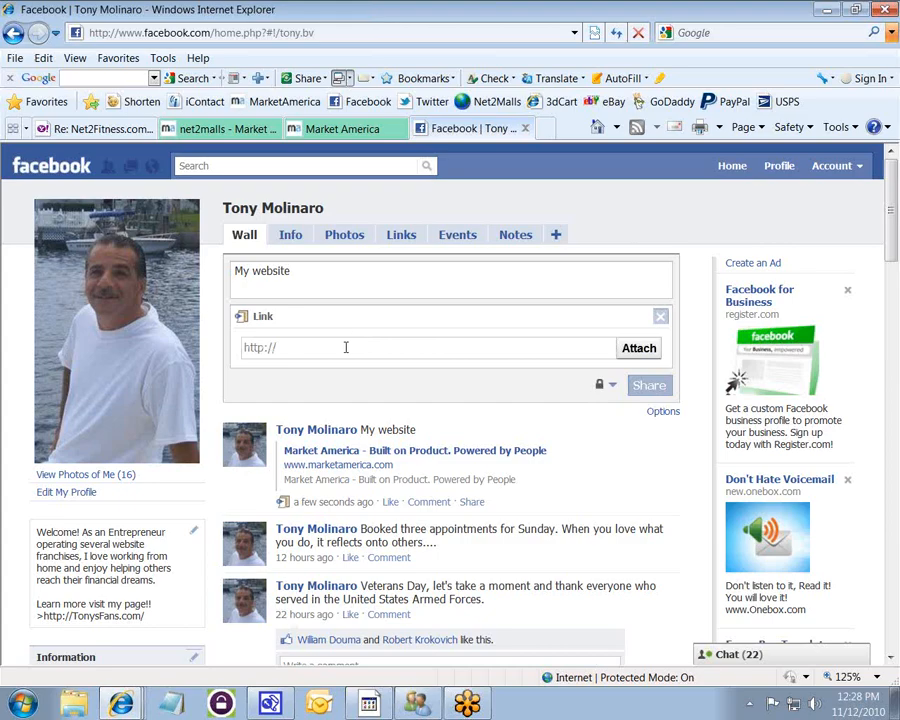
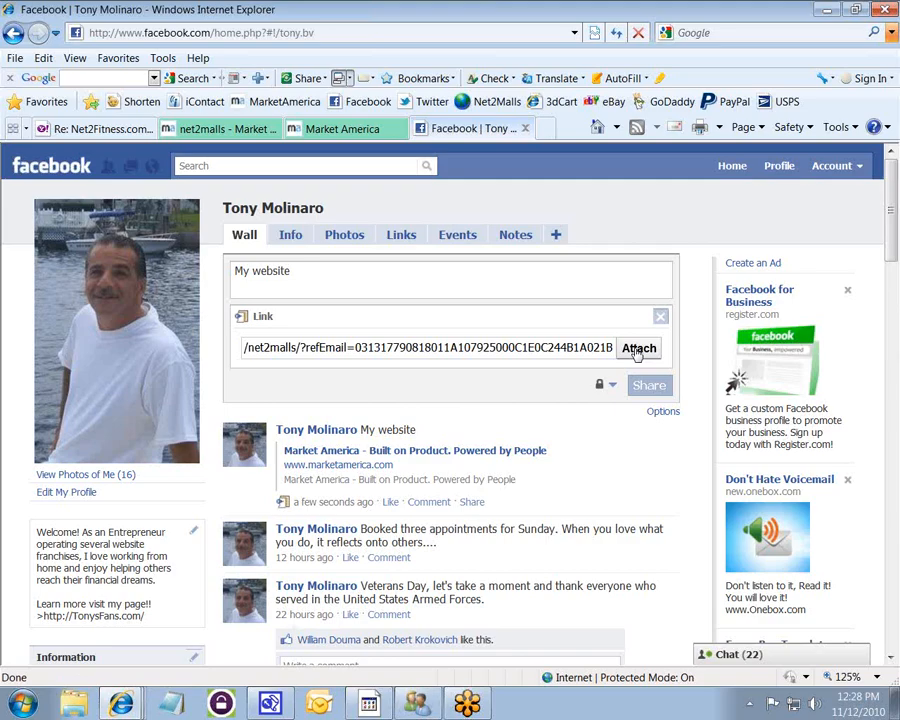
pyautogui.click(637, 348)
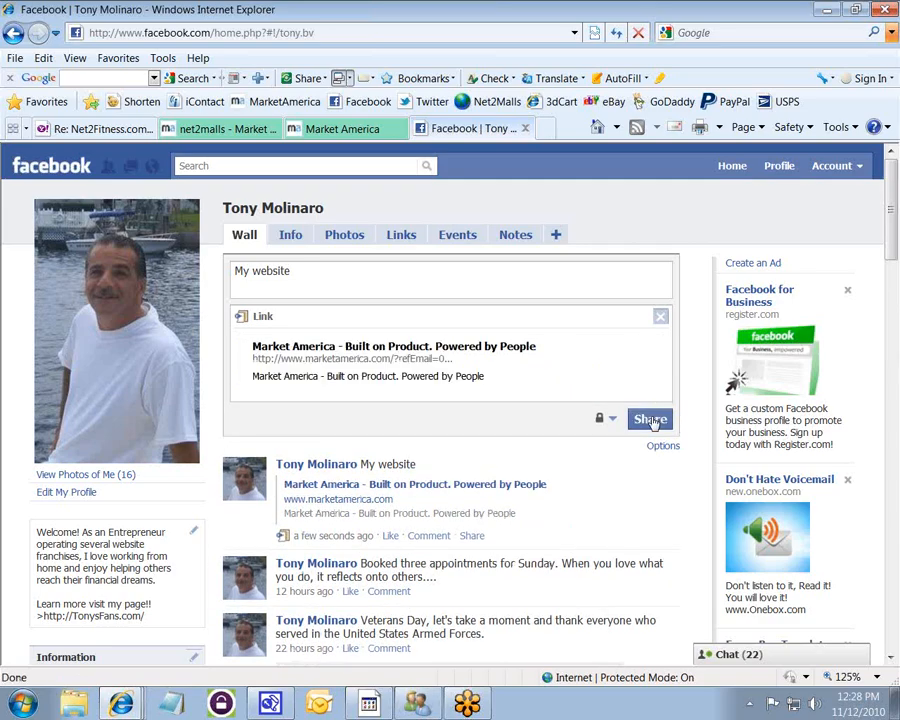
pyautogui.click(649, 419)
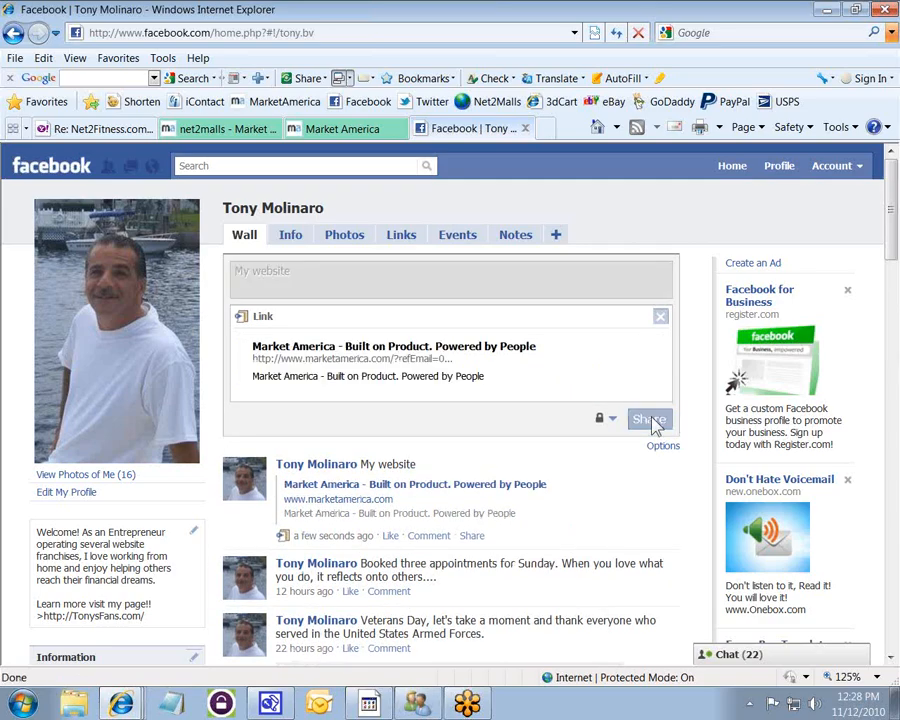
pyautogui.click(649, 419)
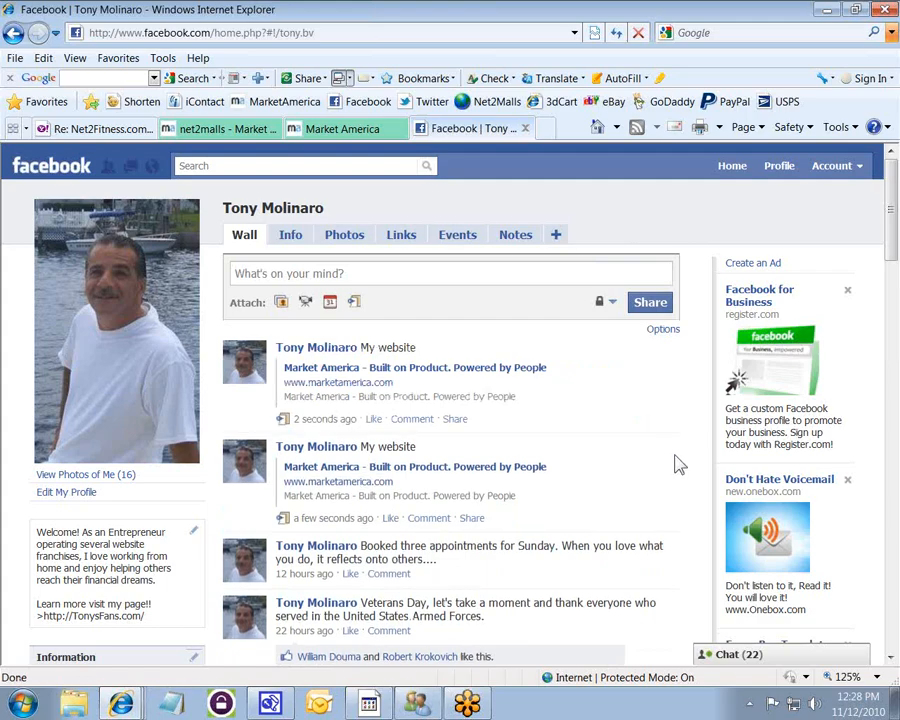
pyautogui.moveTo(586, 422)
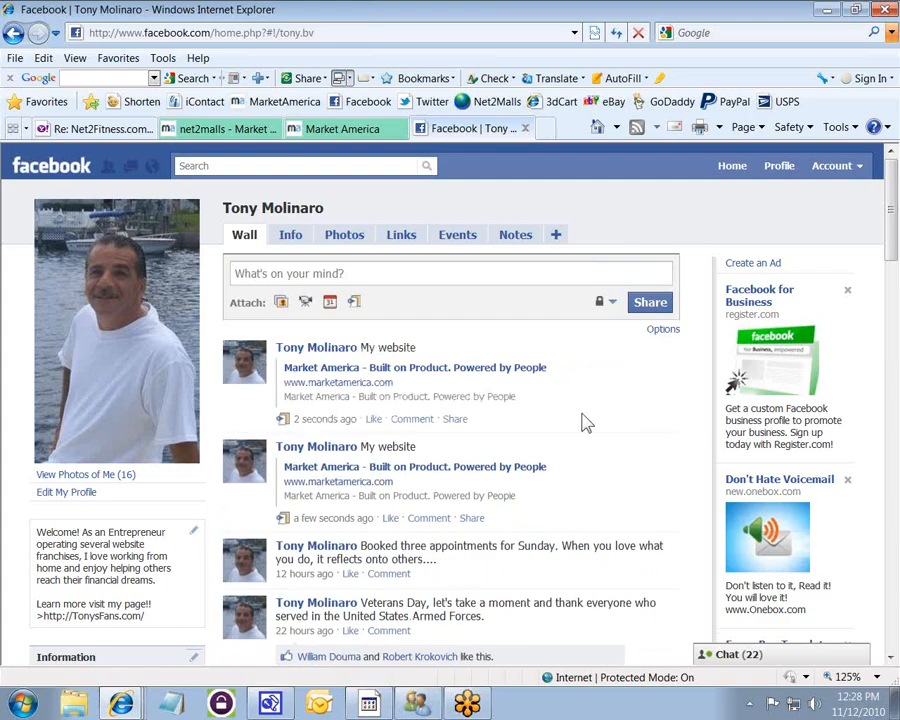
pyautogui.moveTo(594, 457)
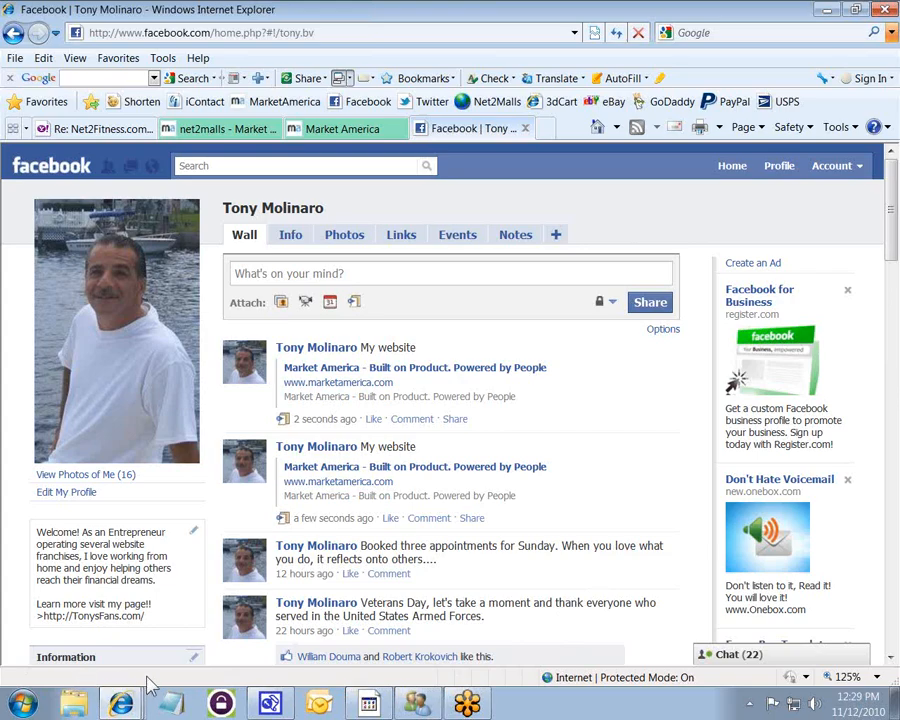
pyautogui.moveTo(665, 492)
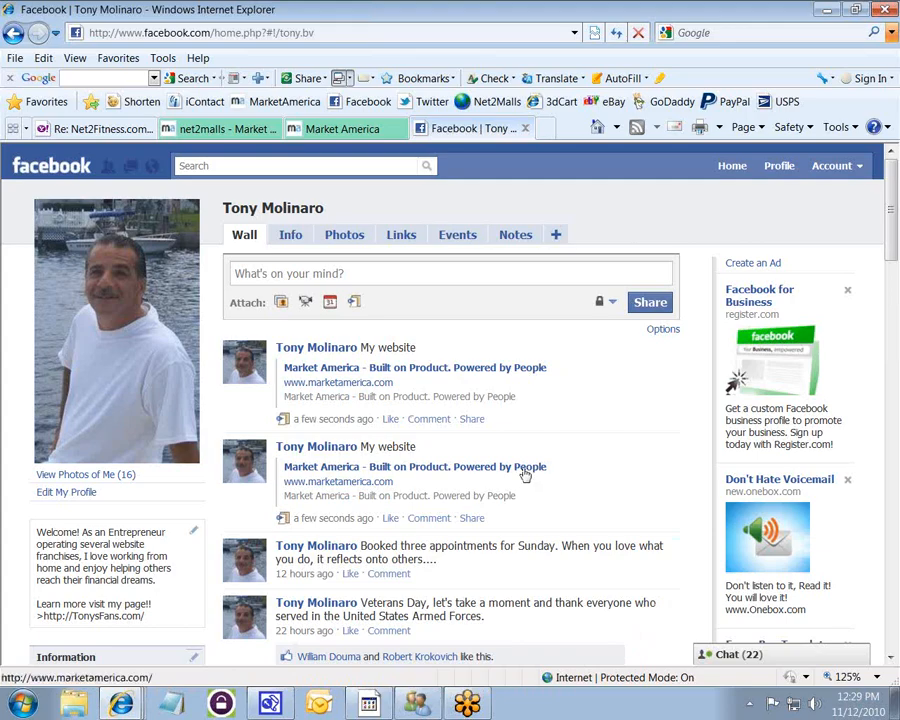
pyautogui.moveTo(525, 467)
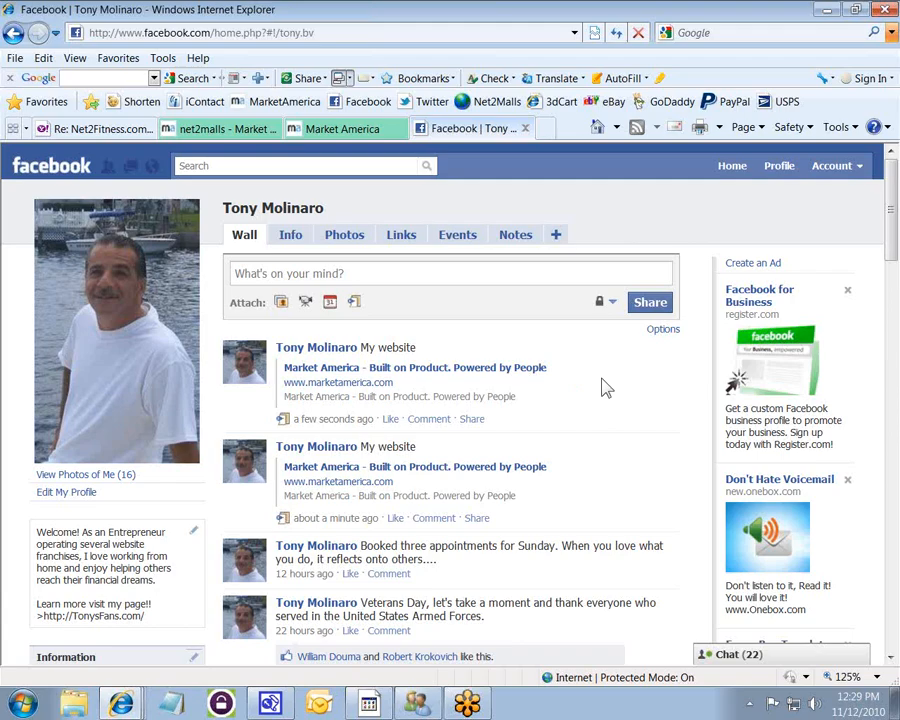
pyautogui.moveTo(613, 460)
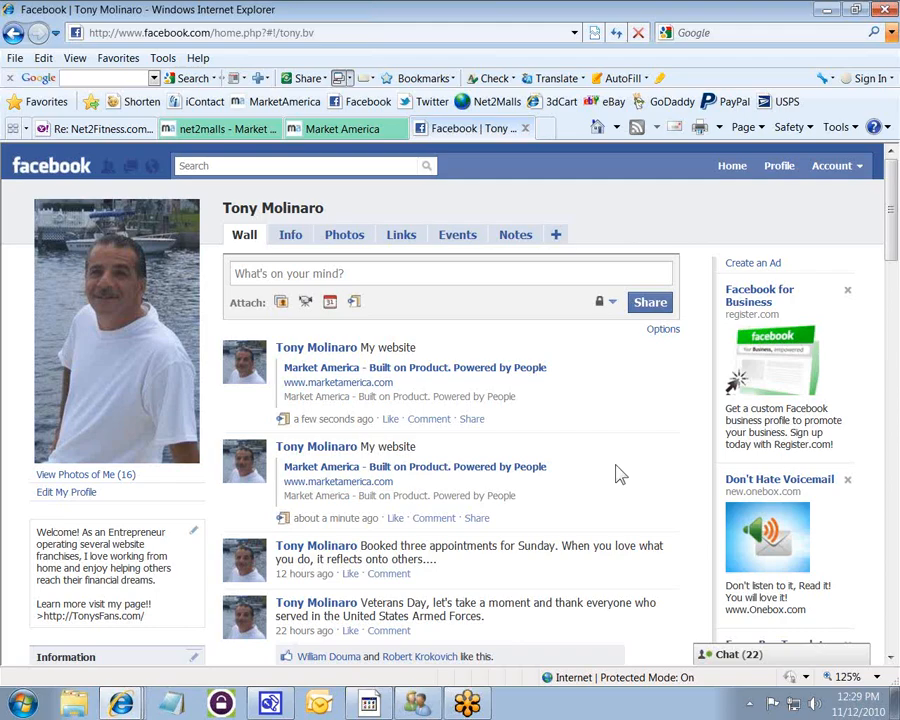
pyautogui.moveTo(637, 483)
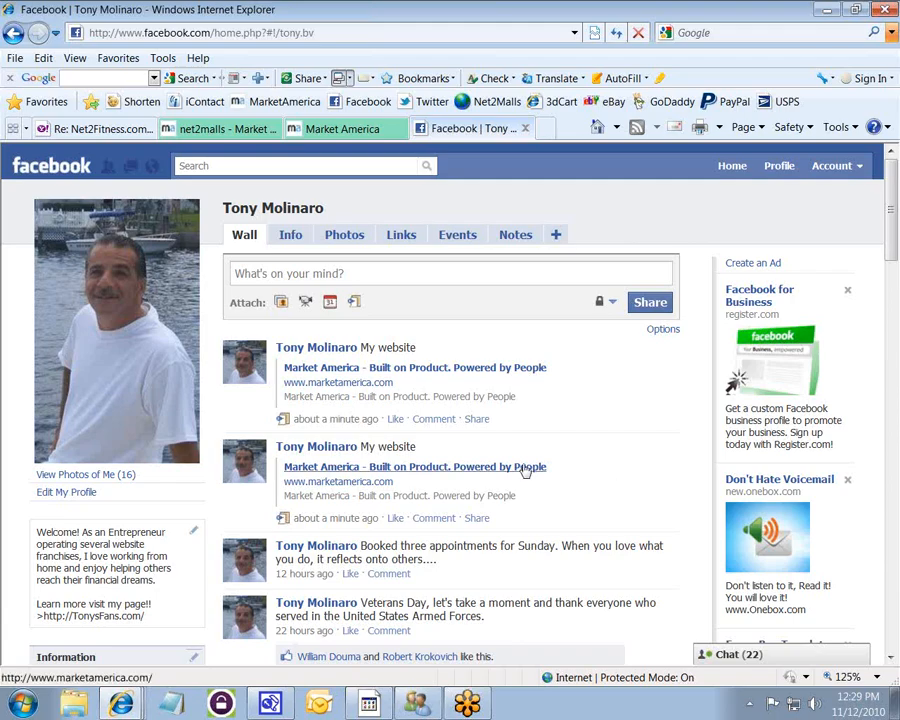
pyautogui.moveTo(645, 467)
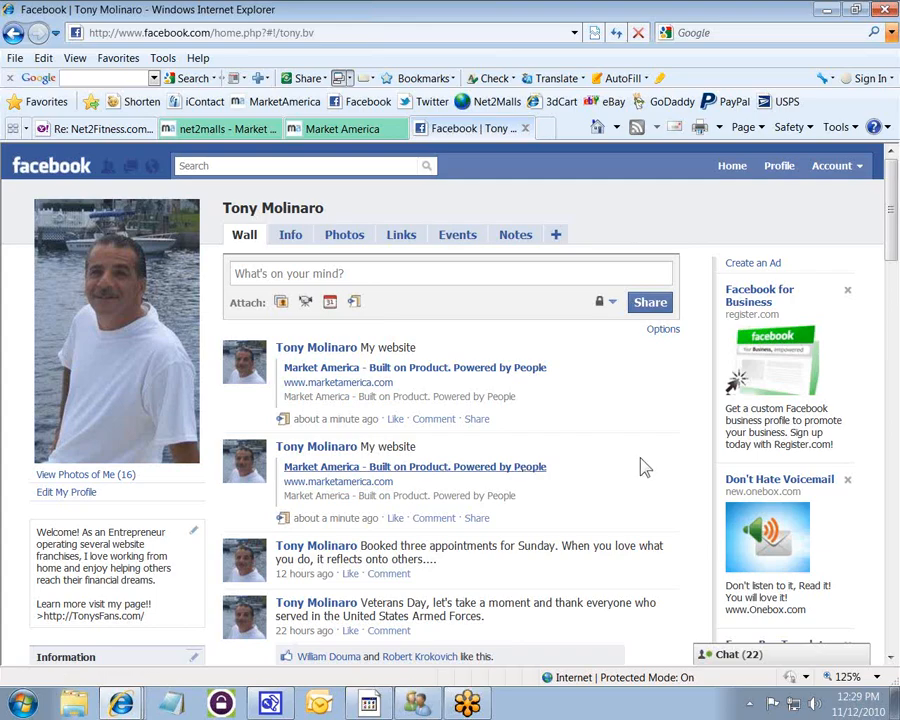
# - Return to the Market America portal and show its Facebook, Twitter and MySpace sharing options
pyautogui.click(210, 128)
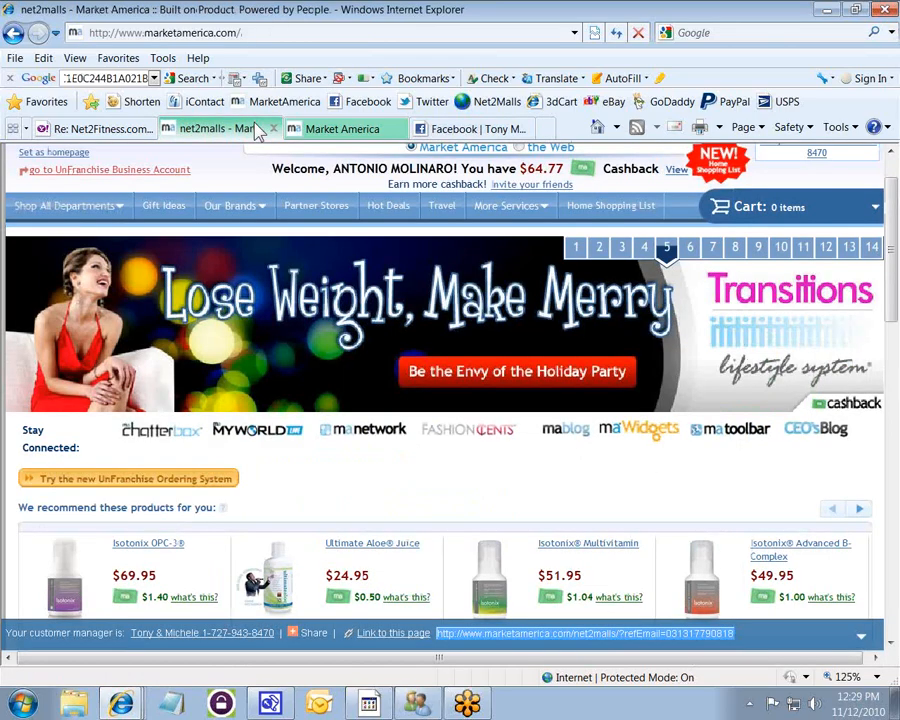
pyautogui.moveTo(393, 632)
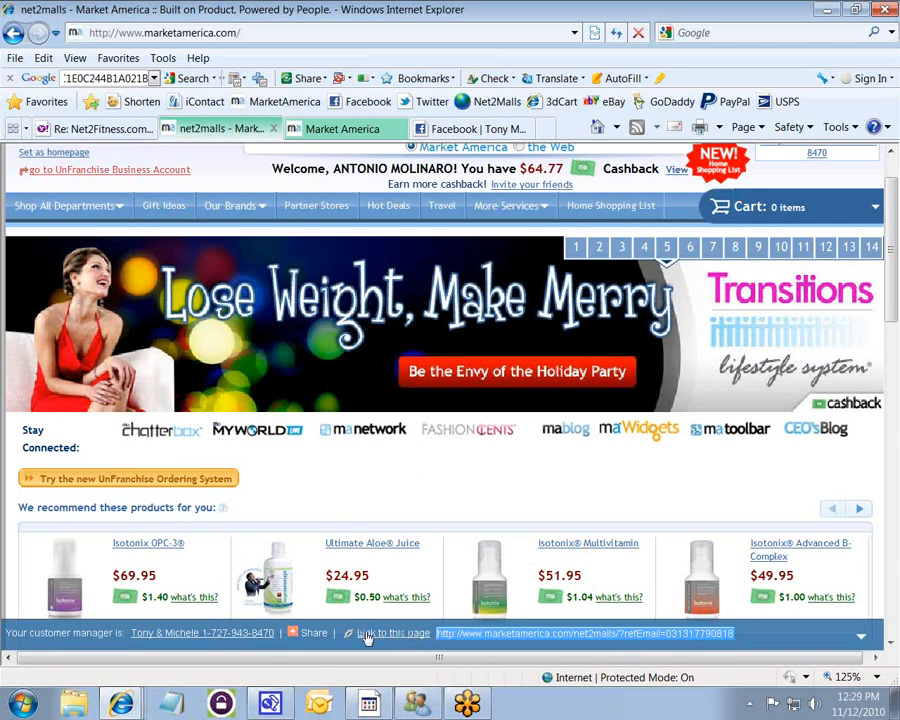
pyautogui.click(314, 633)
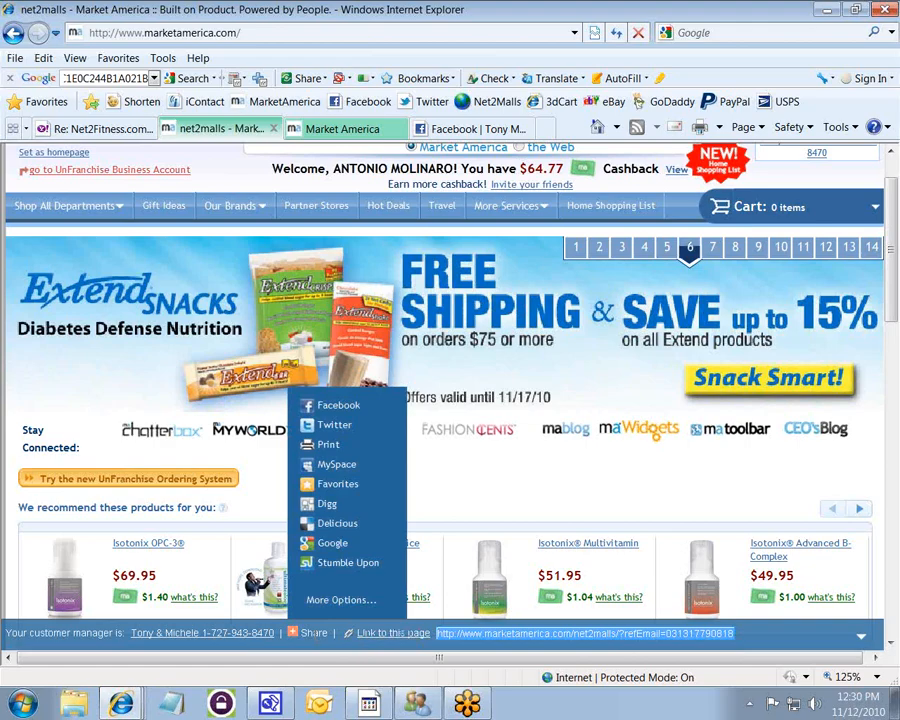
pyautogui.moveTo(437, 658)
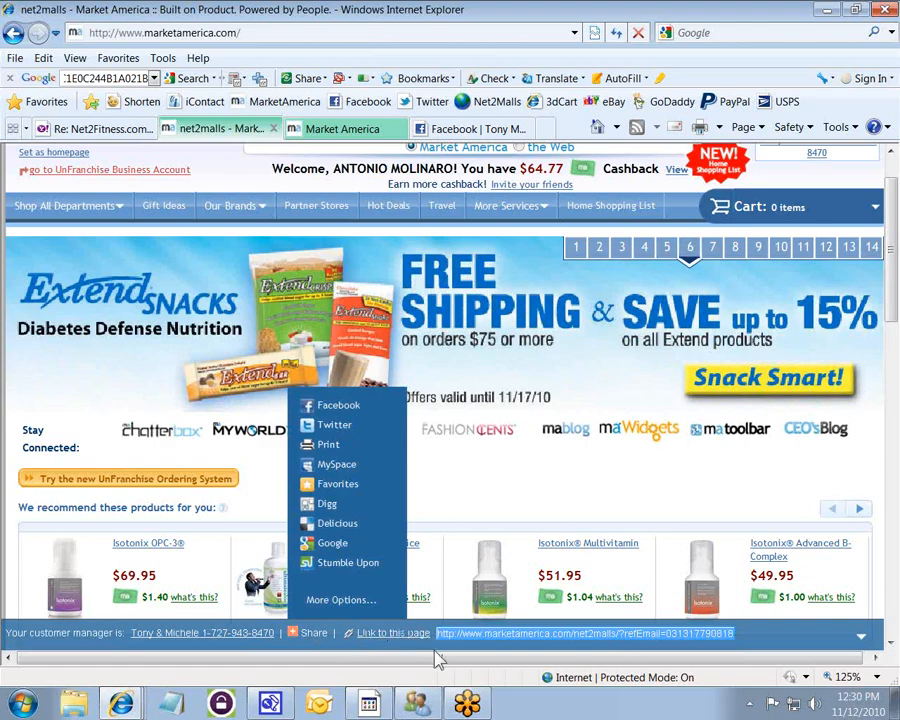